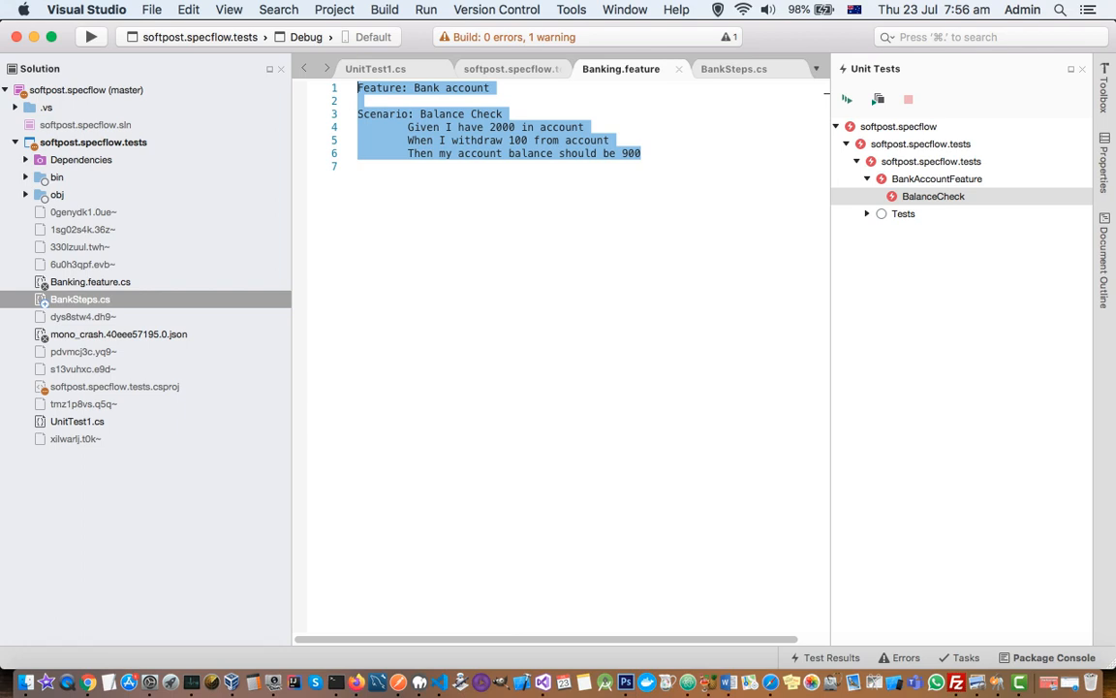
- Select the BalanceCheck test in the Unit Tests pad and open the View menu
{"action": "left_click", "coordinate": [933, 196]}
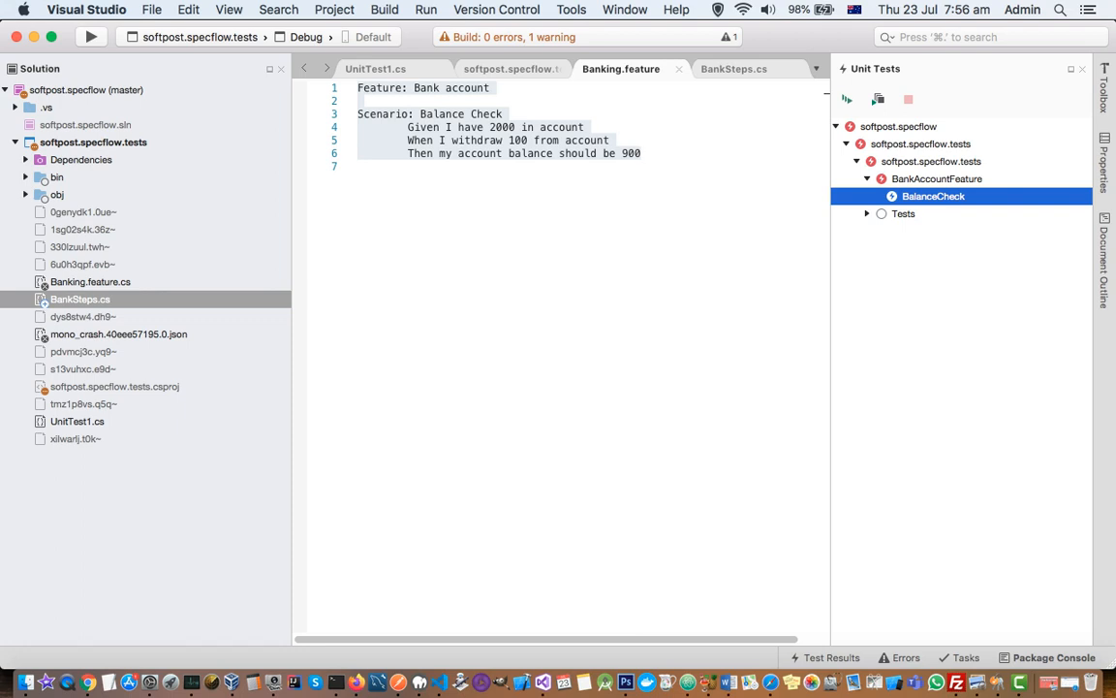
{"action": "left_click", "coordinate": [229, 9]}
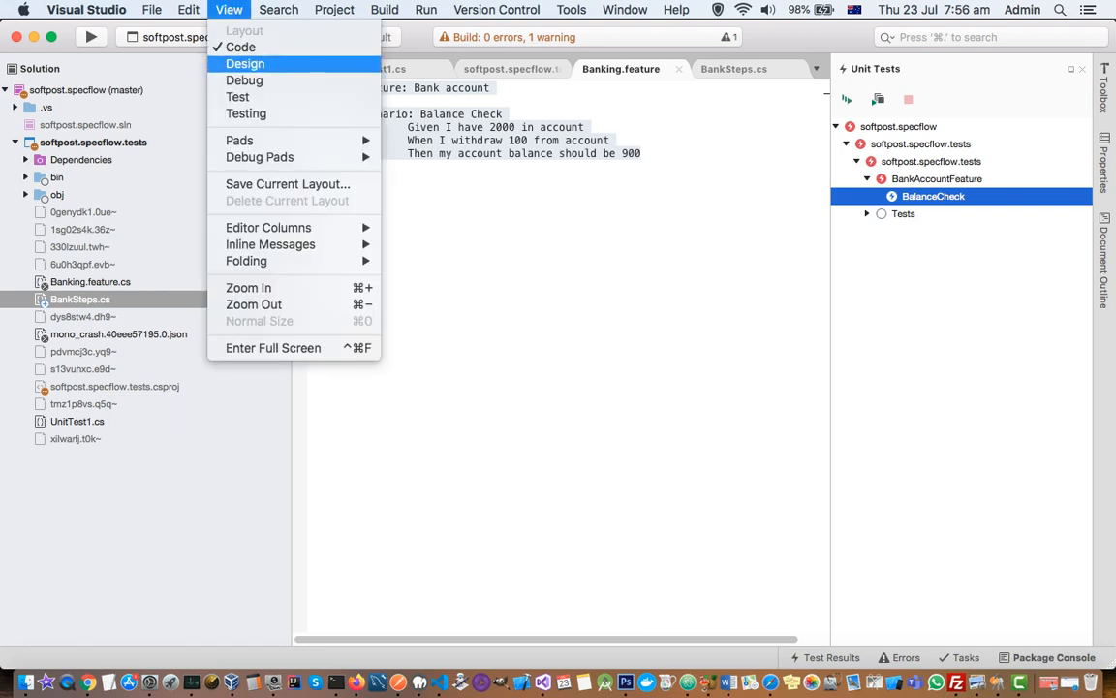
{"action": "mouse_move", "coordinate": [246, 113]}
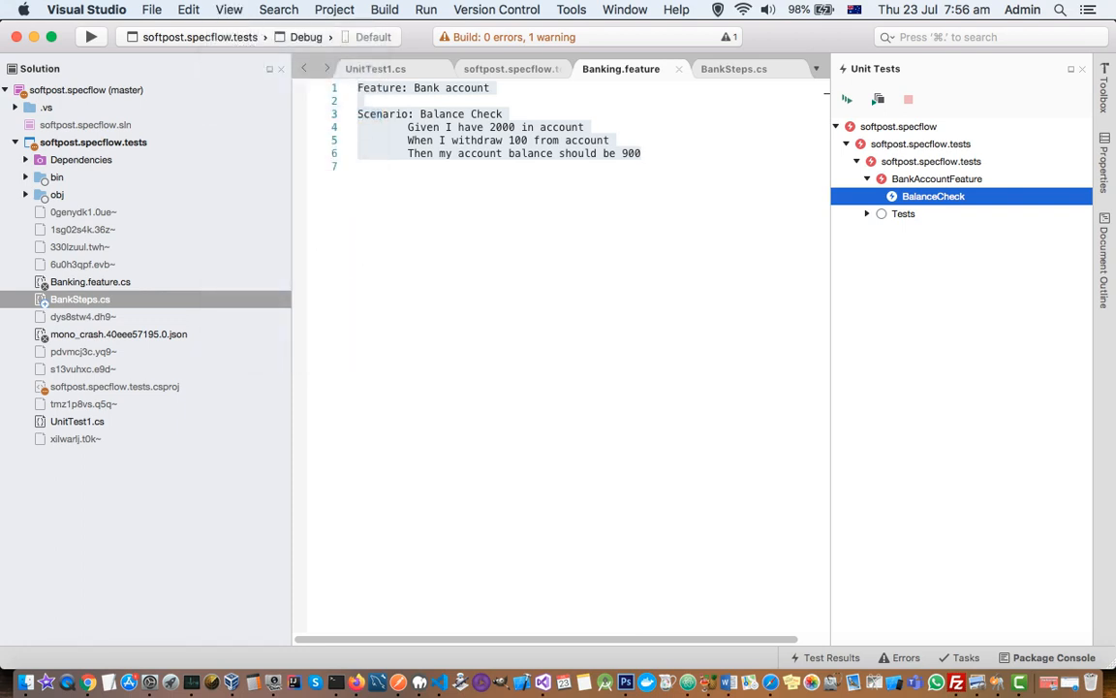
- Run the BalanceCheck test, producing one failure: expected 1900 but balance was 900
{"action": "left_click", "coordinate": [229, 9]}
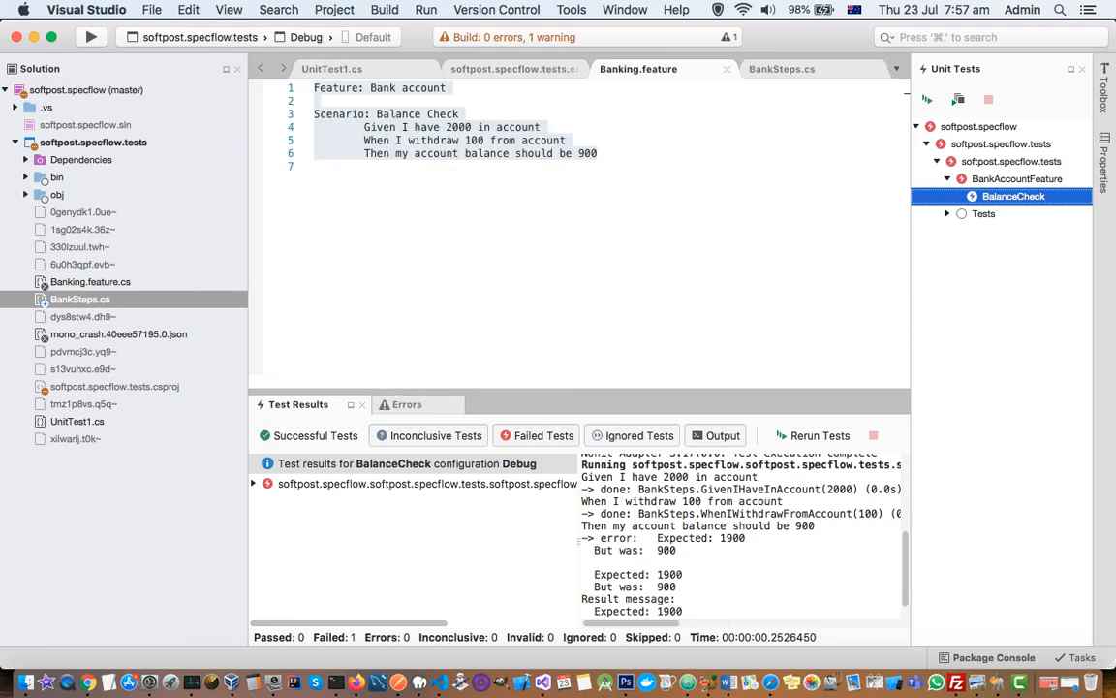
{"action": "left_click", "coordinate": [384, 10]}
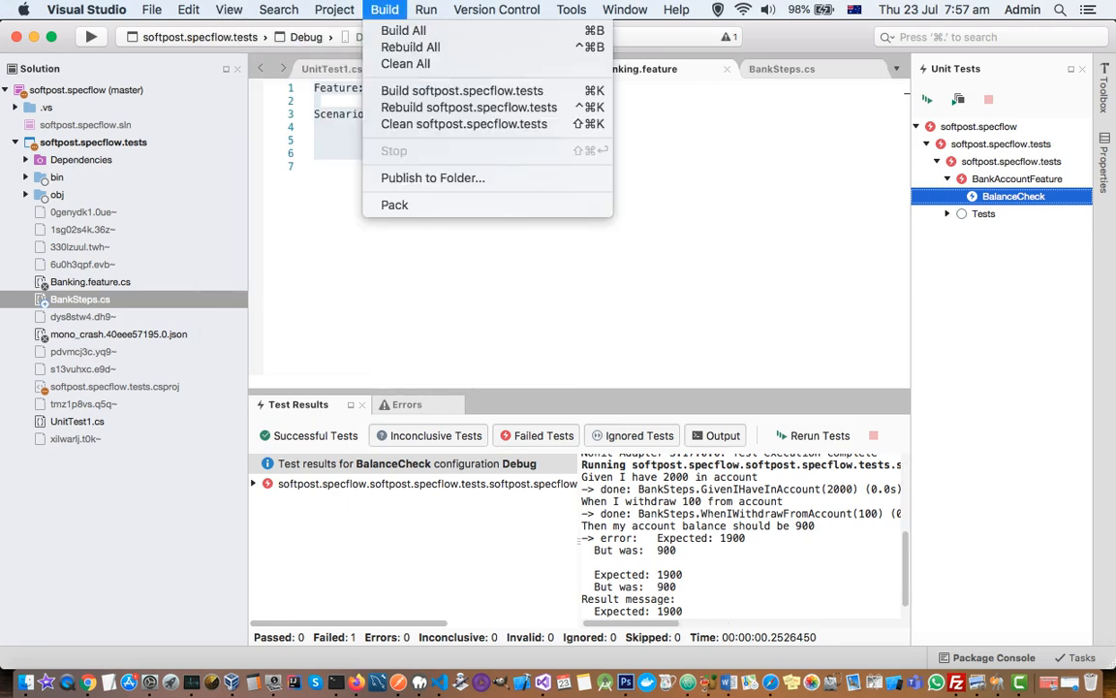
{"action": "mouse_move", "coordinate": [410, 47]}
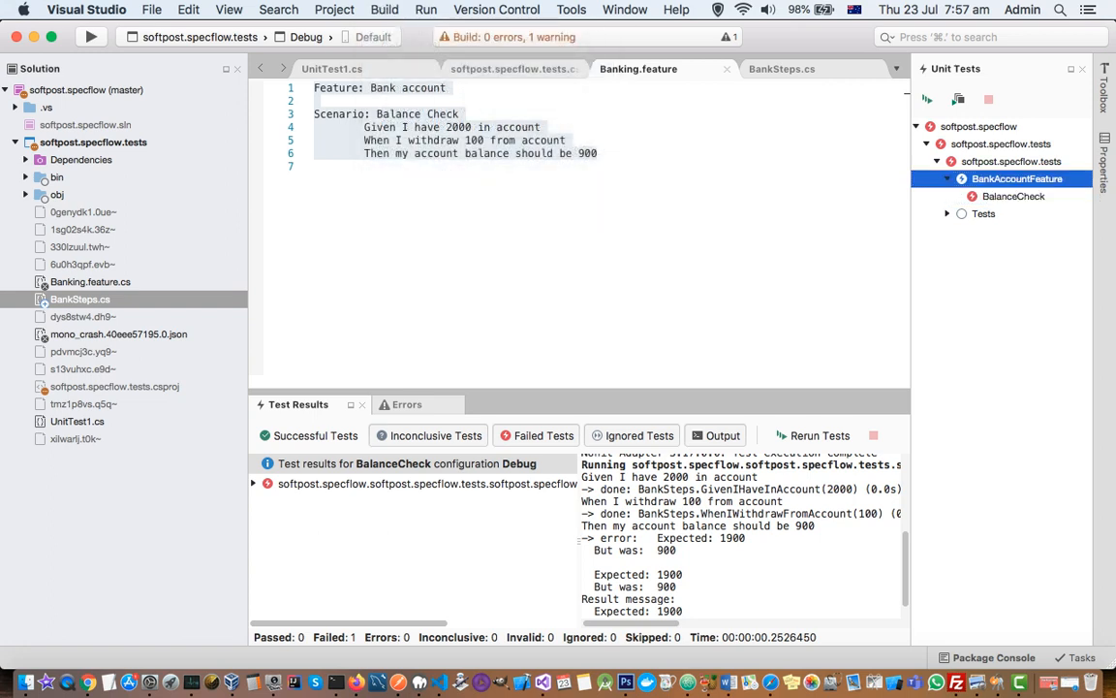
{"action": "left_click", "coordinate": [1014, 196]}
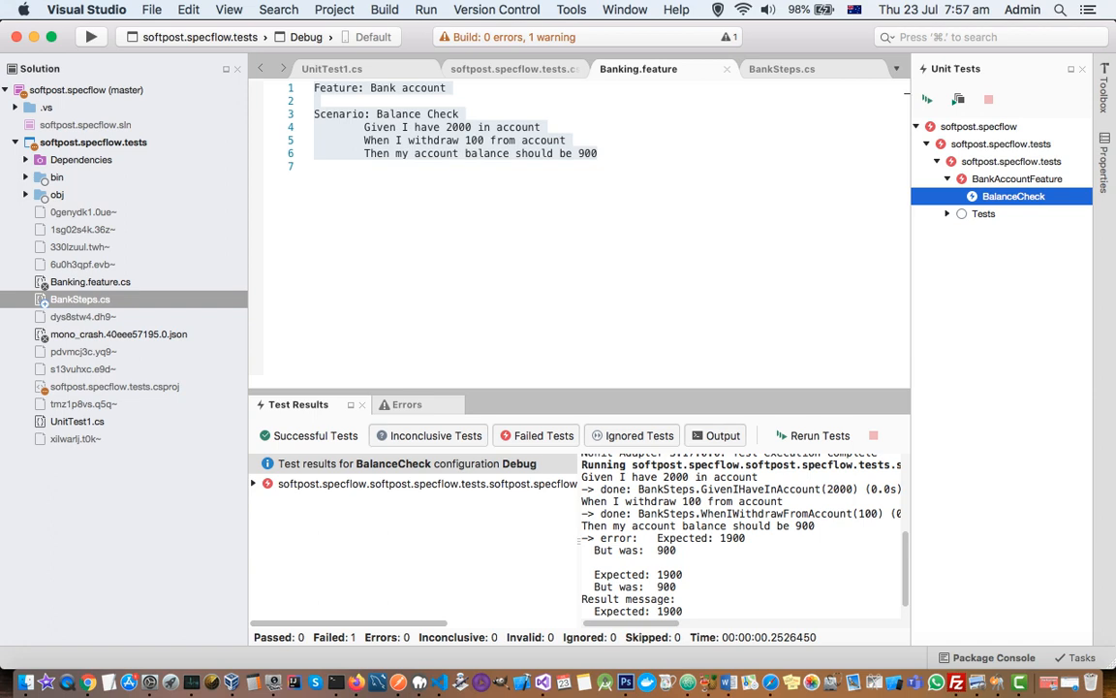